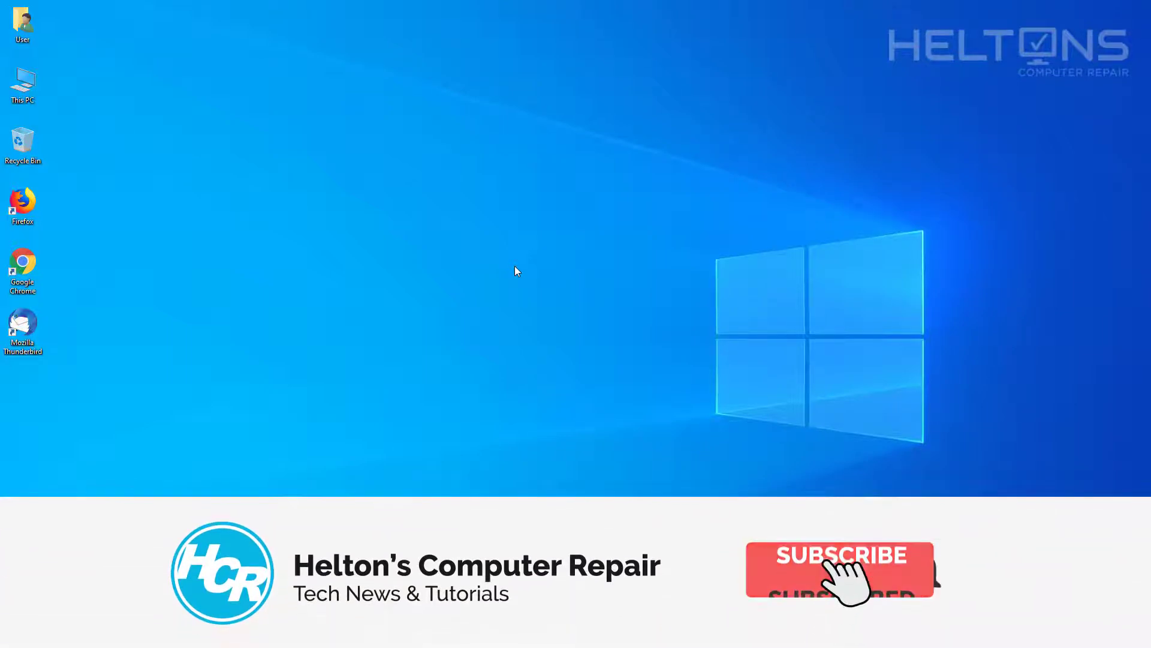
- Launch Windows Settings from the Start menu's gear icon
left_click(840, 569)
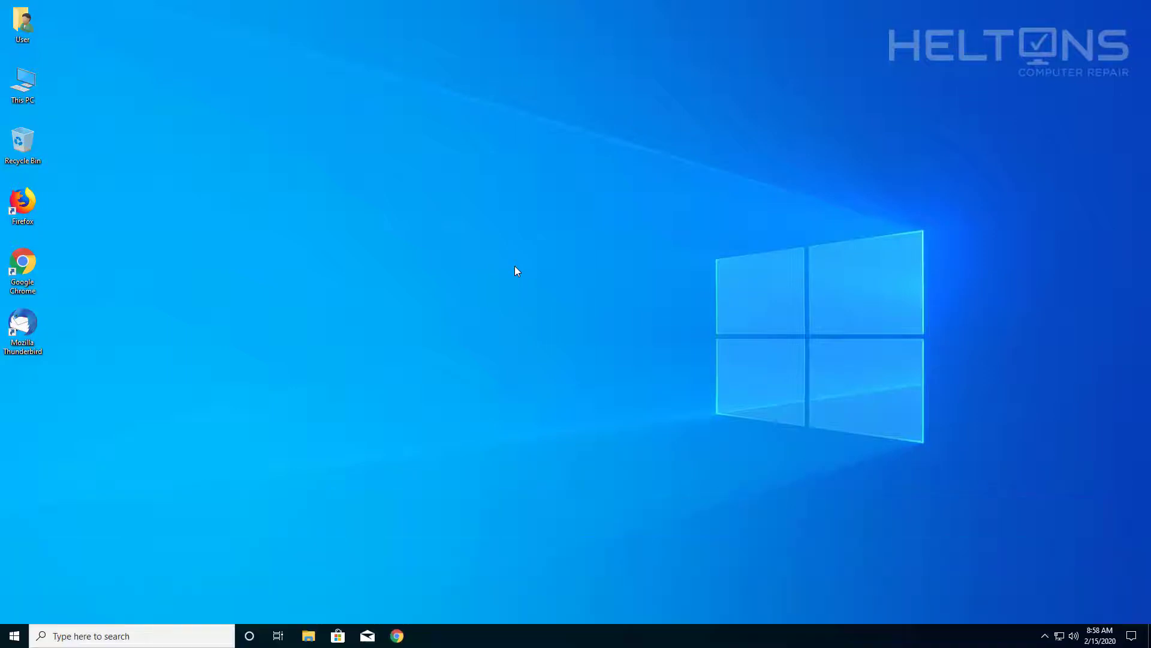
mouse_move(435, 340)
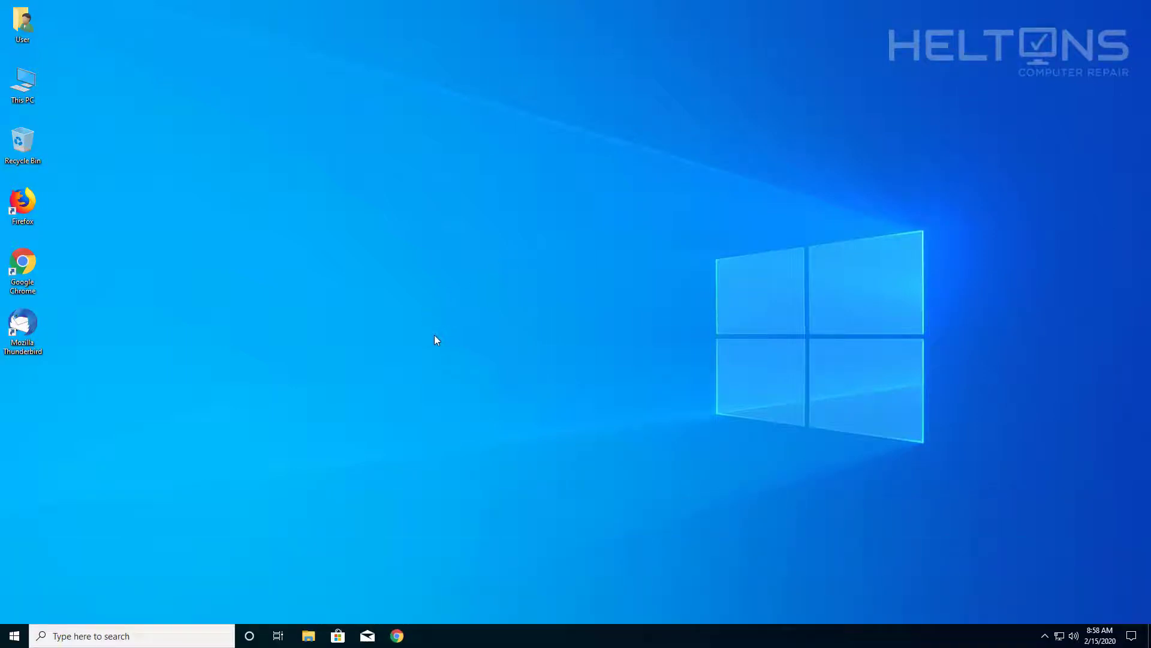
mouse_move(421, 330)
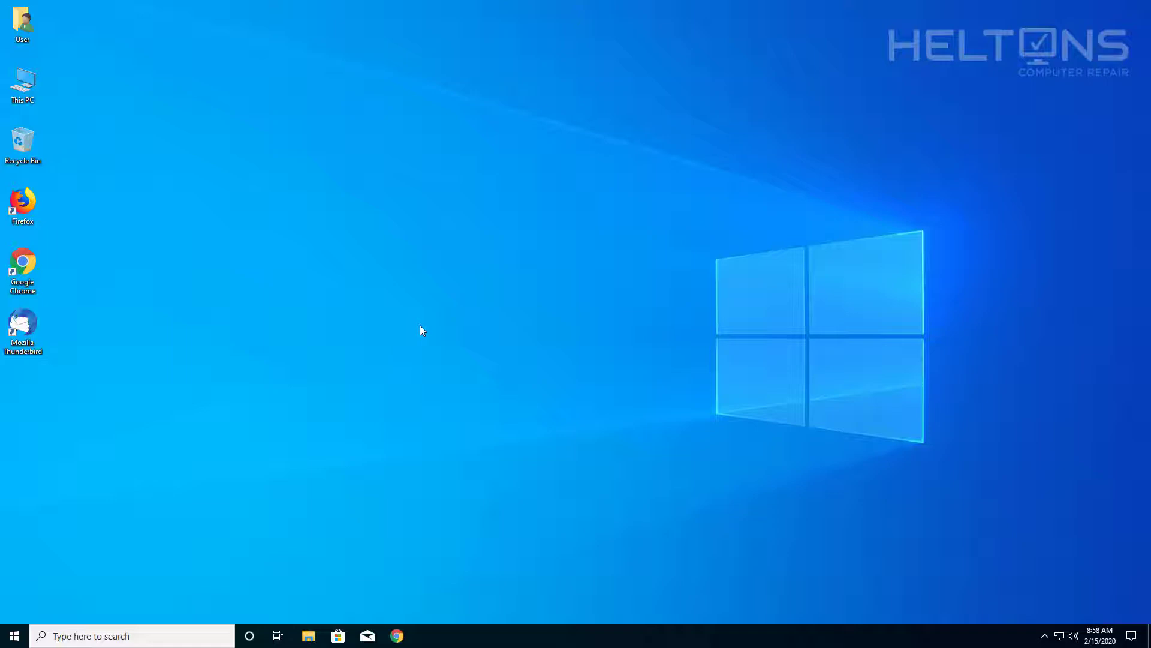
mouse_move(564, 335)
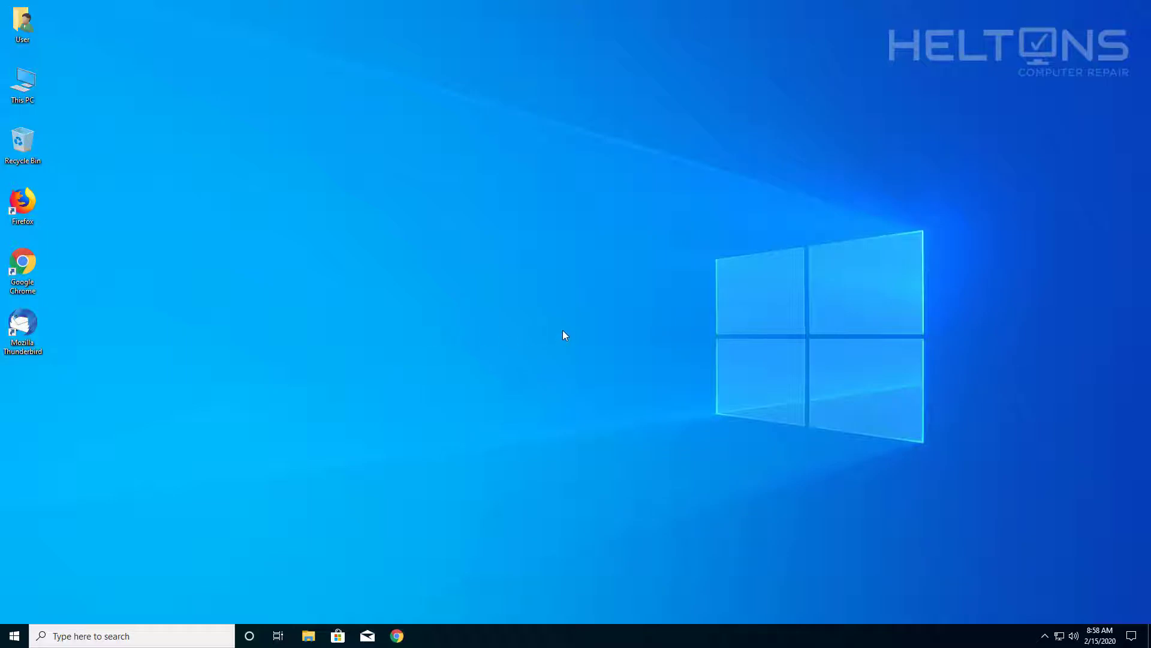
mouse_move(553, 325)
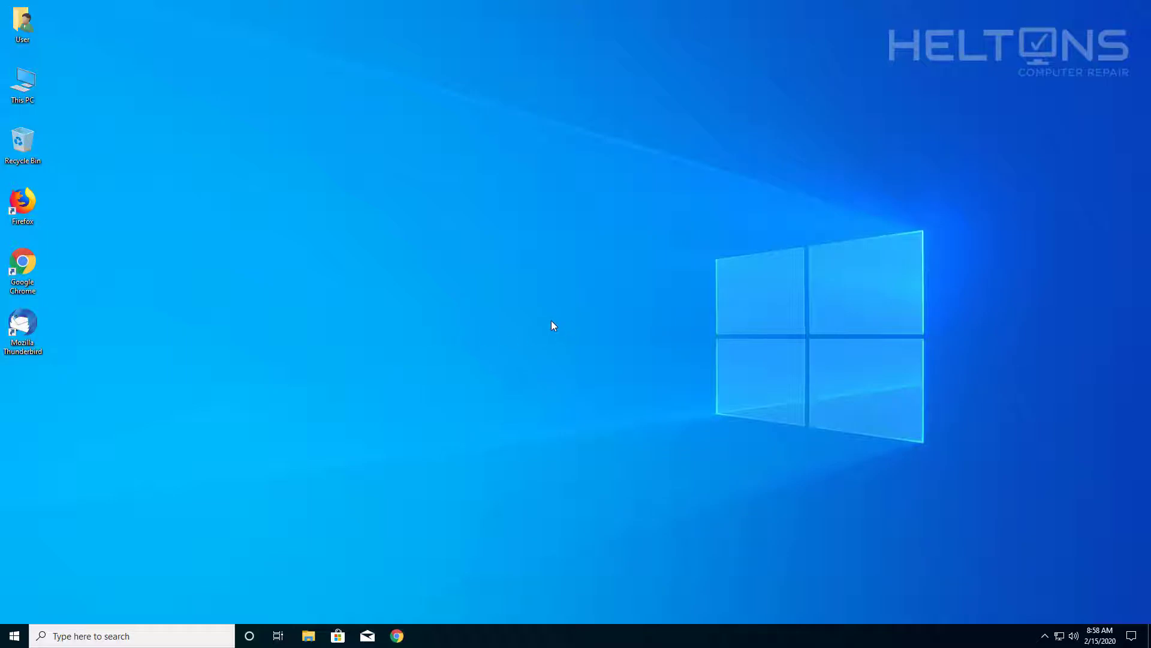
mouse_move(218, 443)
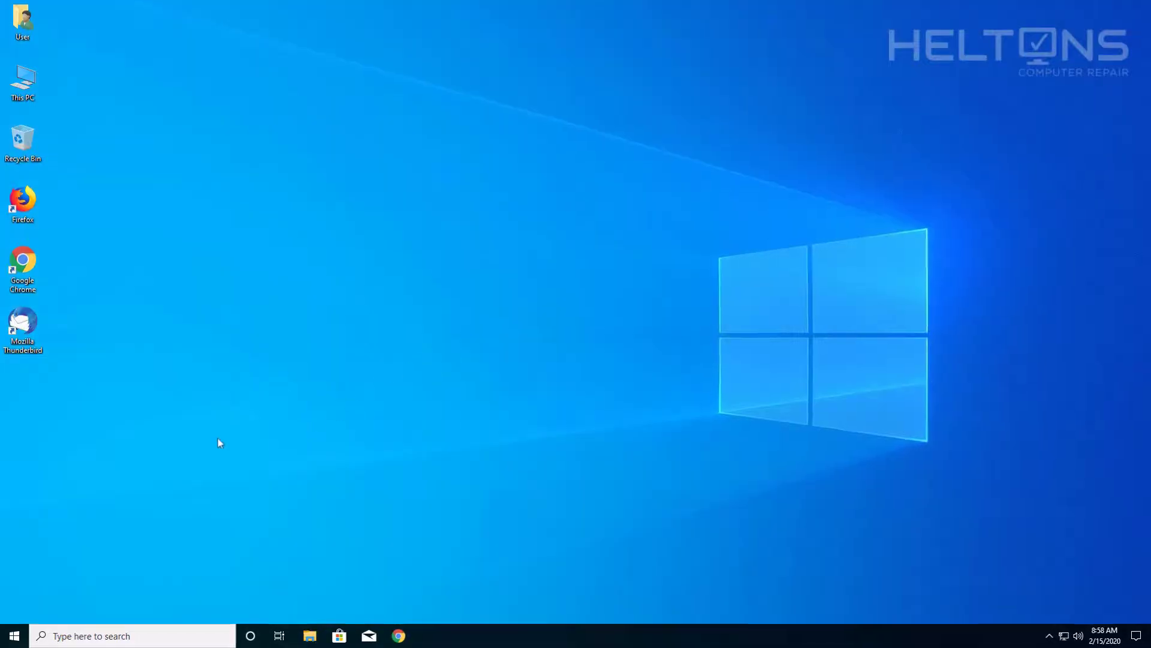
left_click(13, 635)
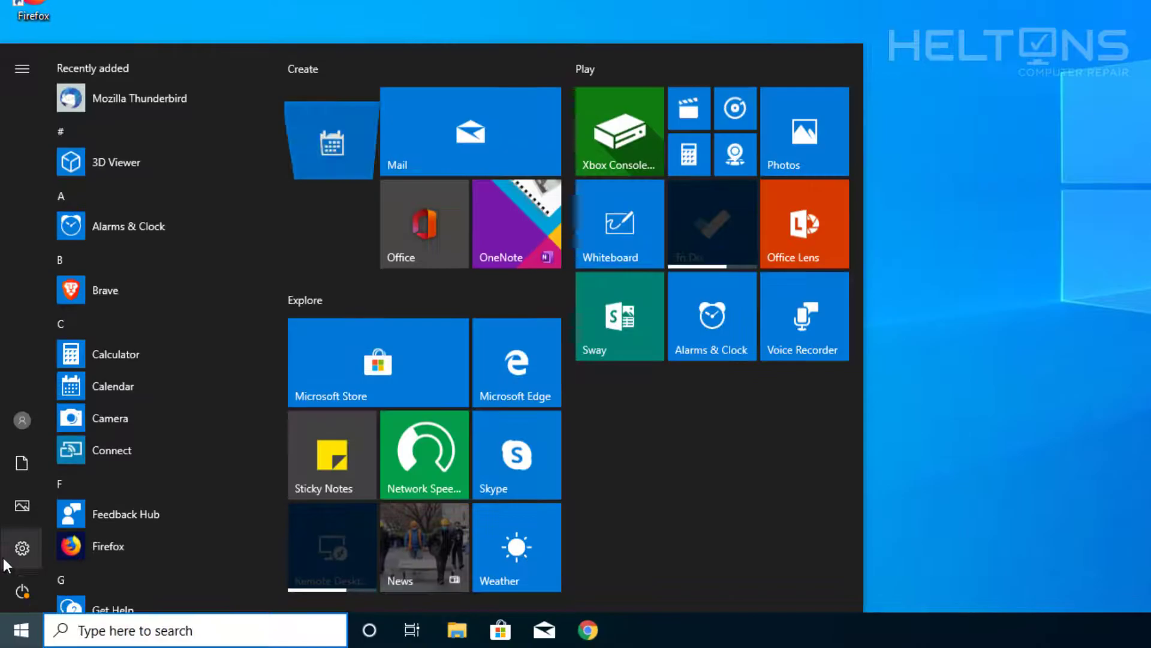
left_click(21, 547)
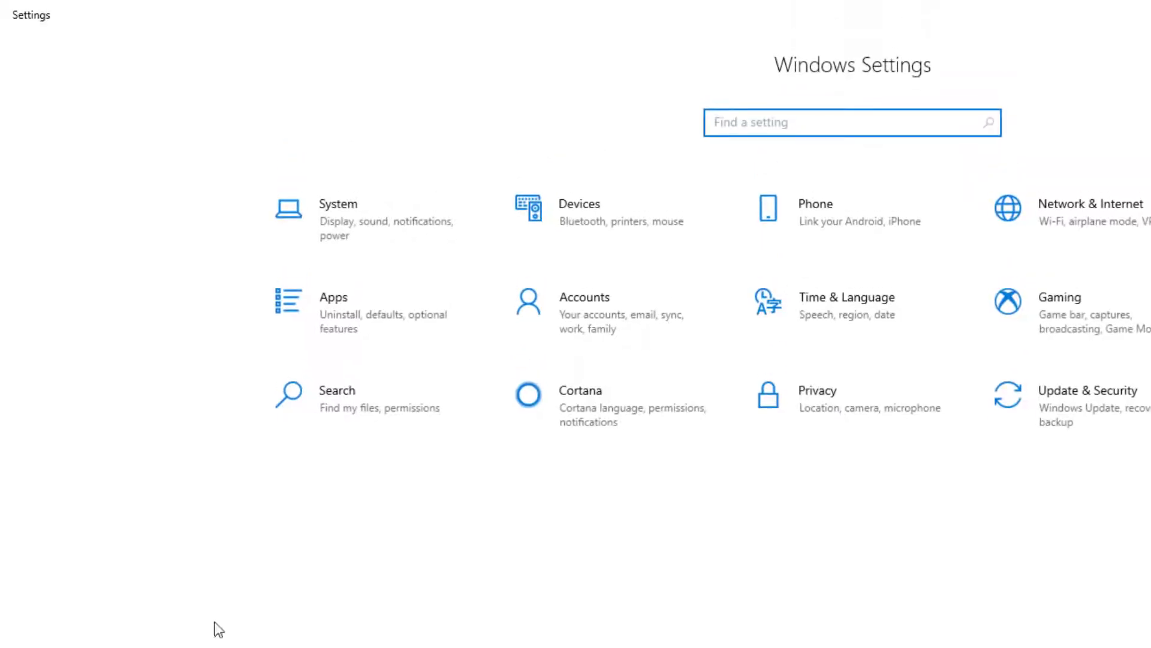
mouse_move(372, 312)
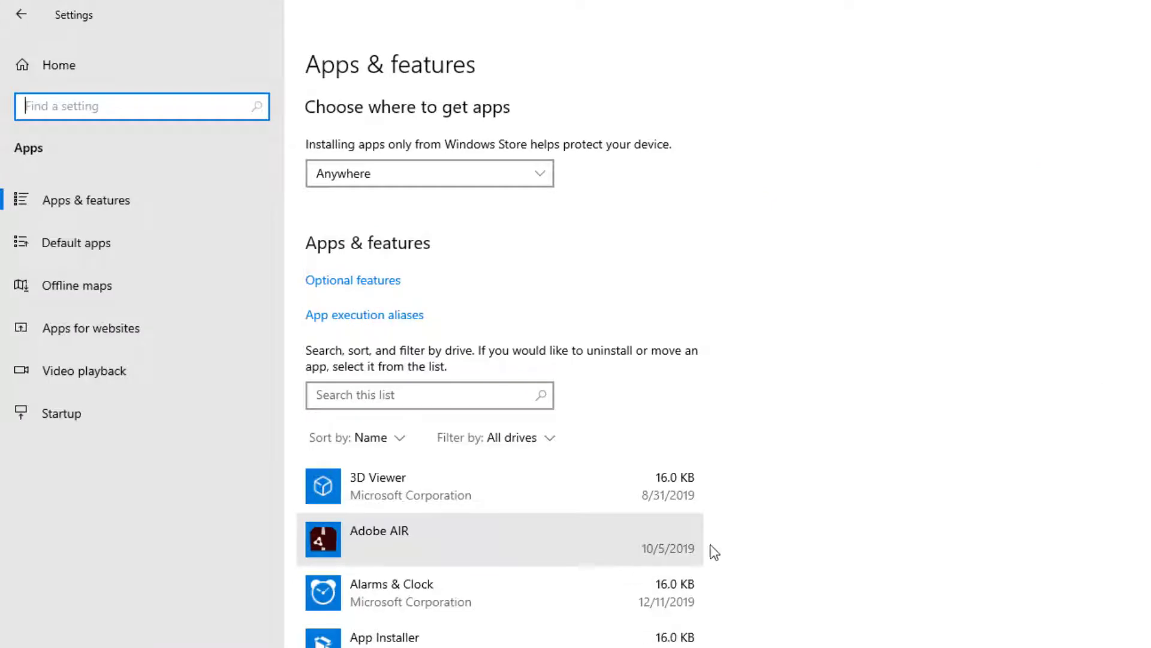
- Scroll the Apps & features list to locate Mozilla Thunderbird 68.5.0
scroll("down", 3)
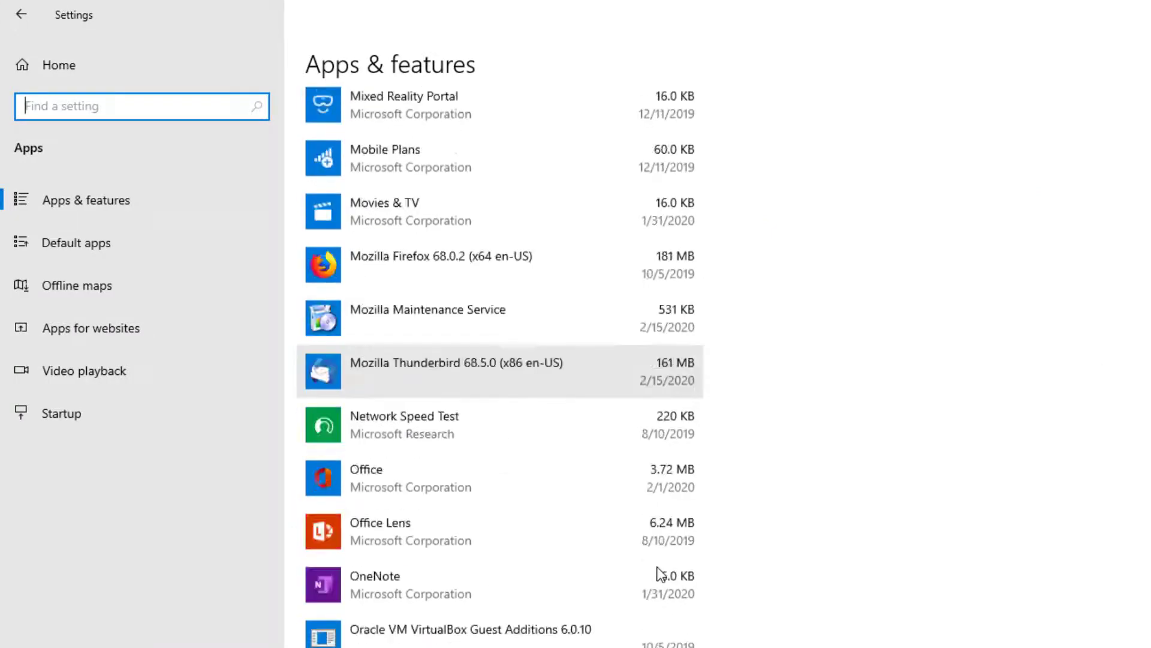
scroll("down", 3)
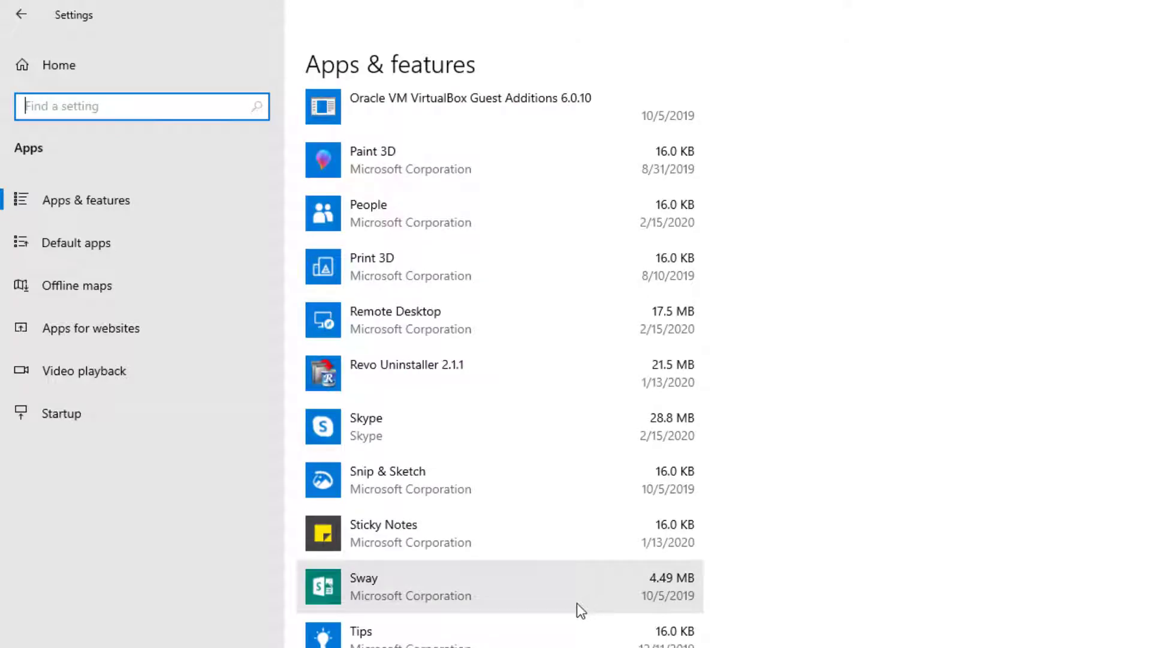
scroll("up", 3)
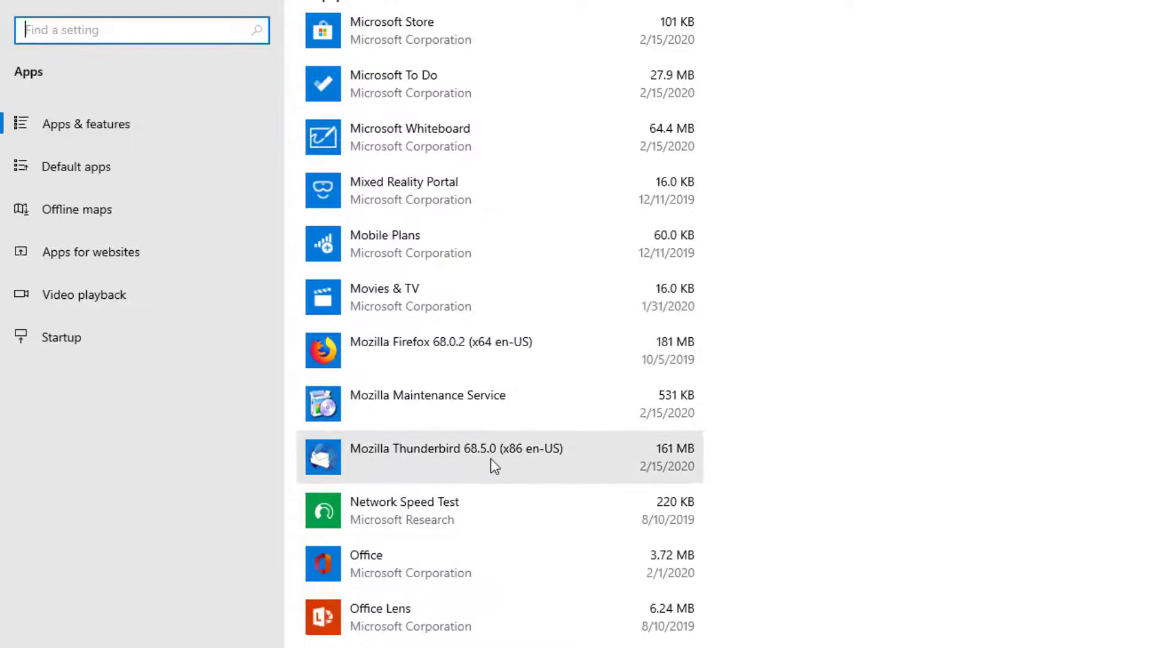
scroll("down", 3)
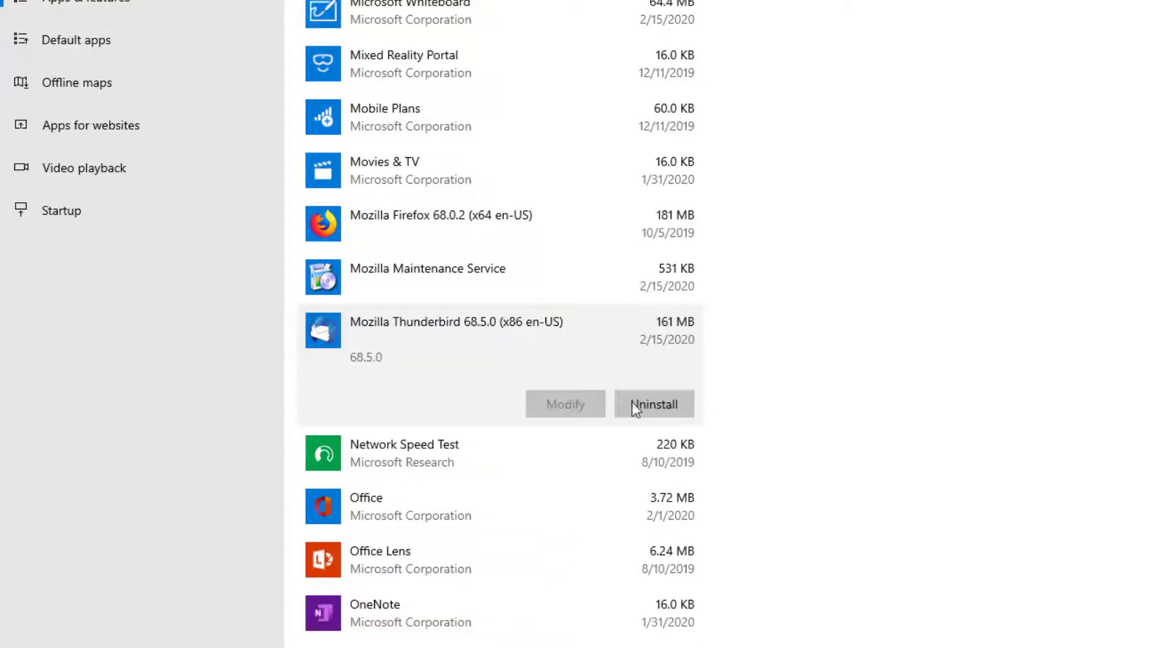
- Start uninstalling Thunderbird, approve UAC, cancel its wizard, and close Settings
left_click(653, 404)
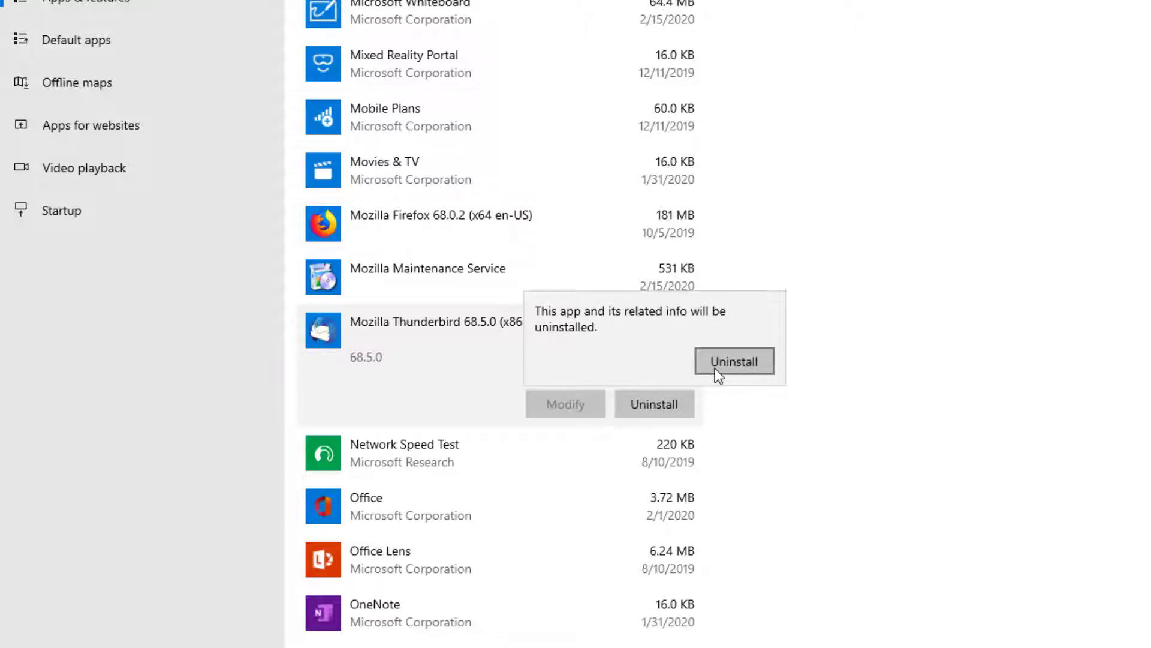
left_click(733, 361)
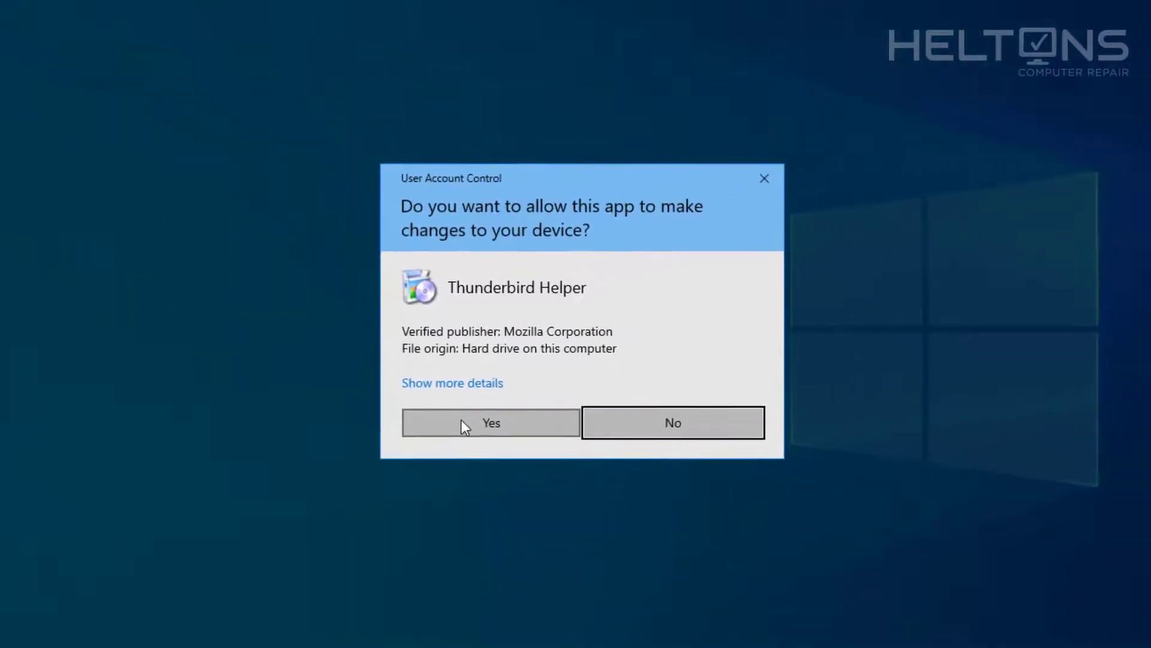
left_click(490, 423)
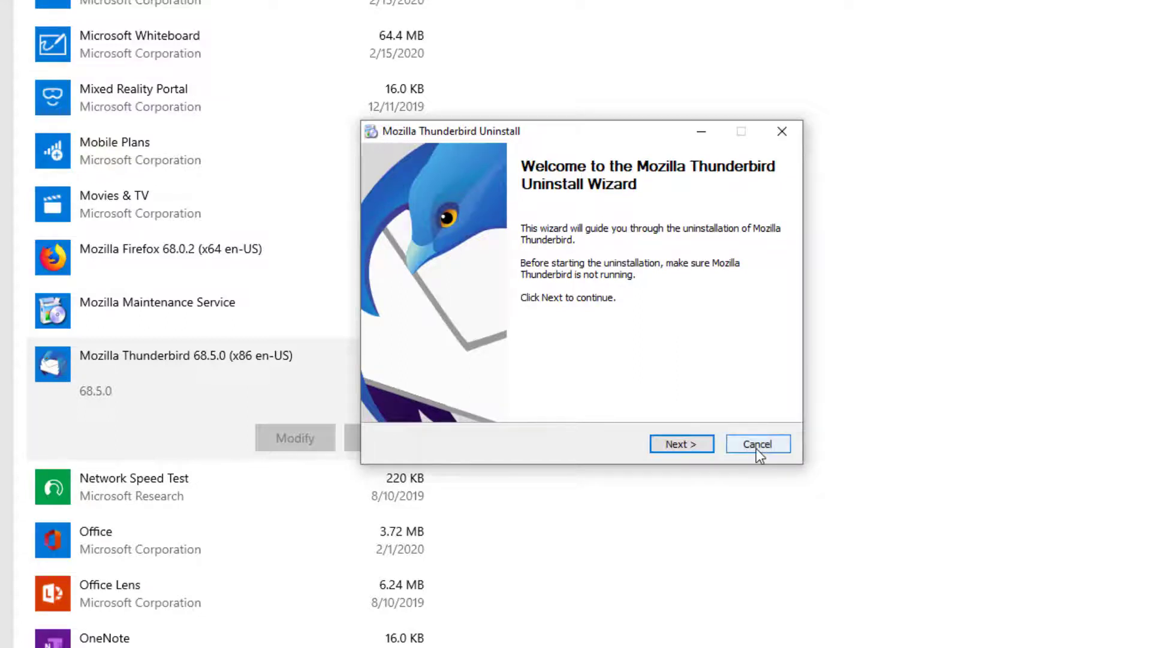
left_click(757, 444)
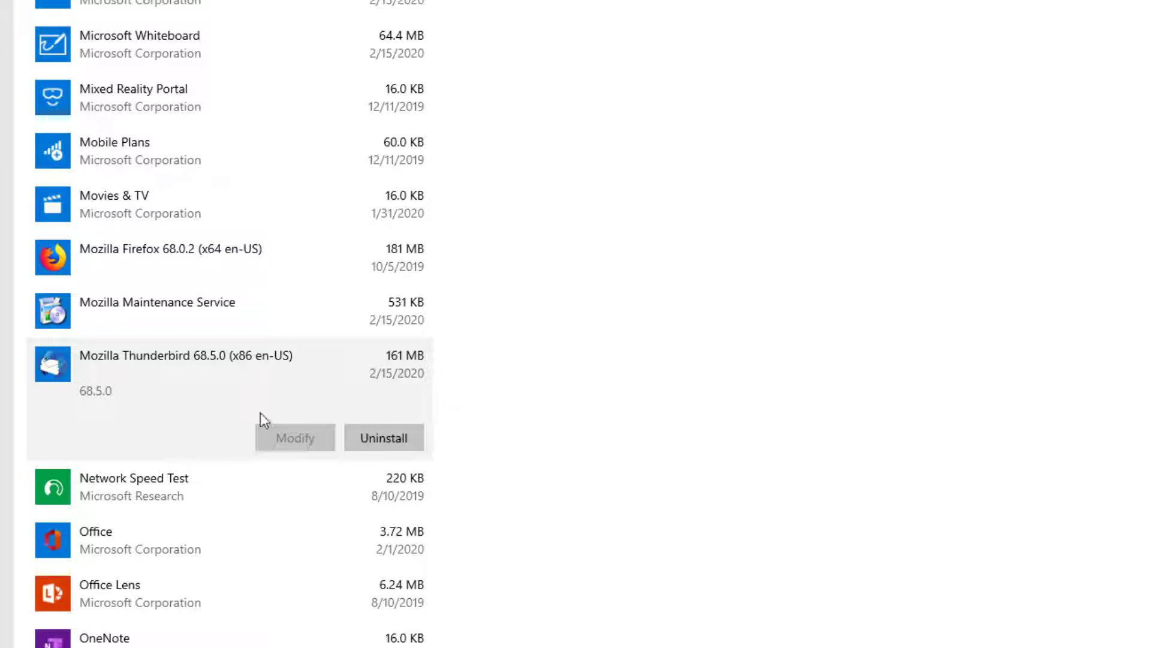
left_click(19, 630)
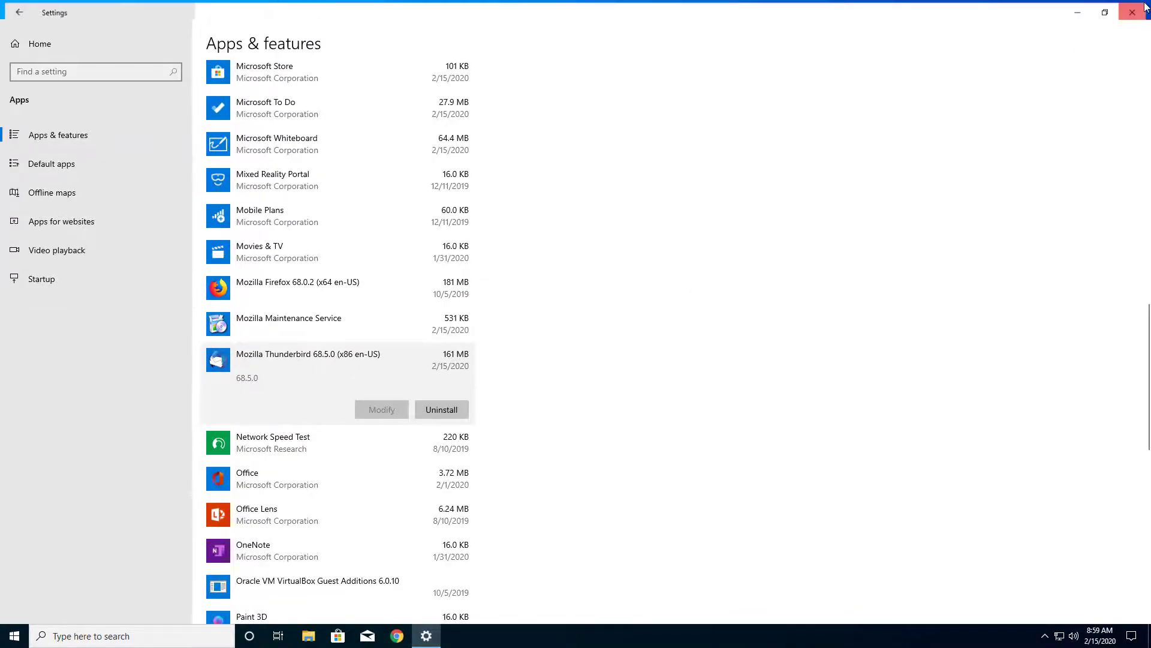
left_click(1141, 12)
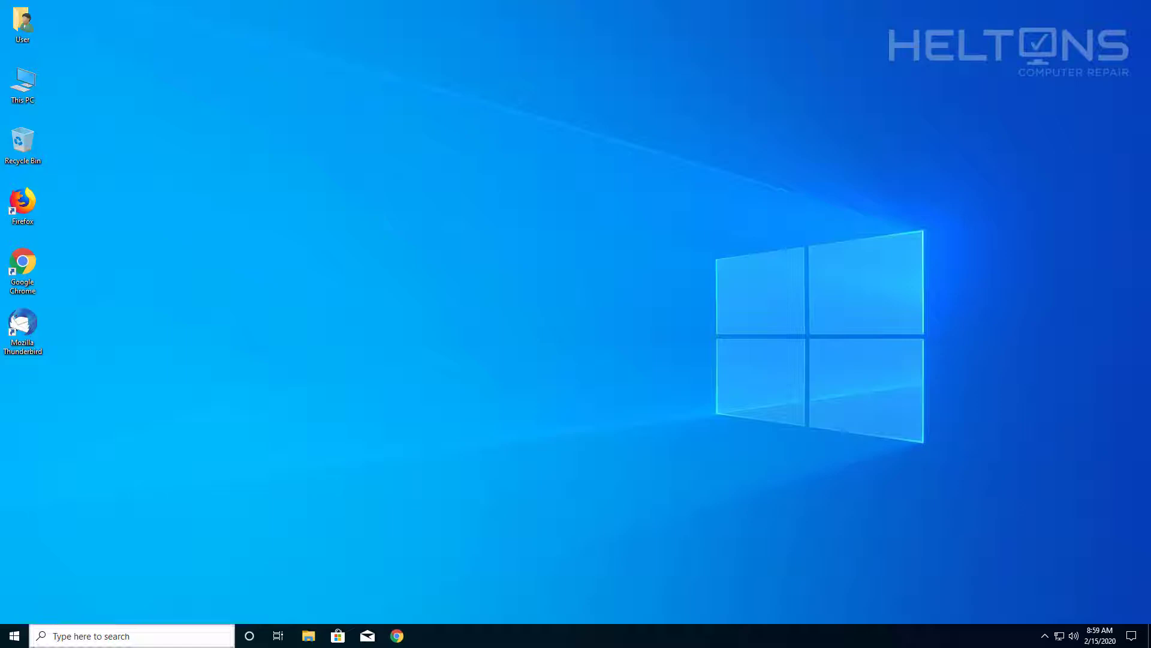
- Launch Control Panel through the taskbar search's Top apps results
left_click(132, 636)
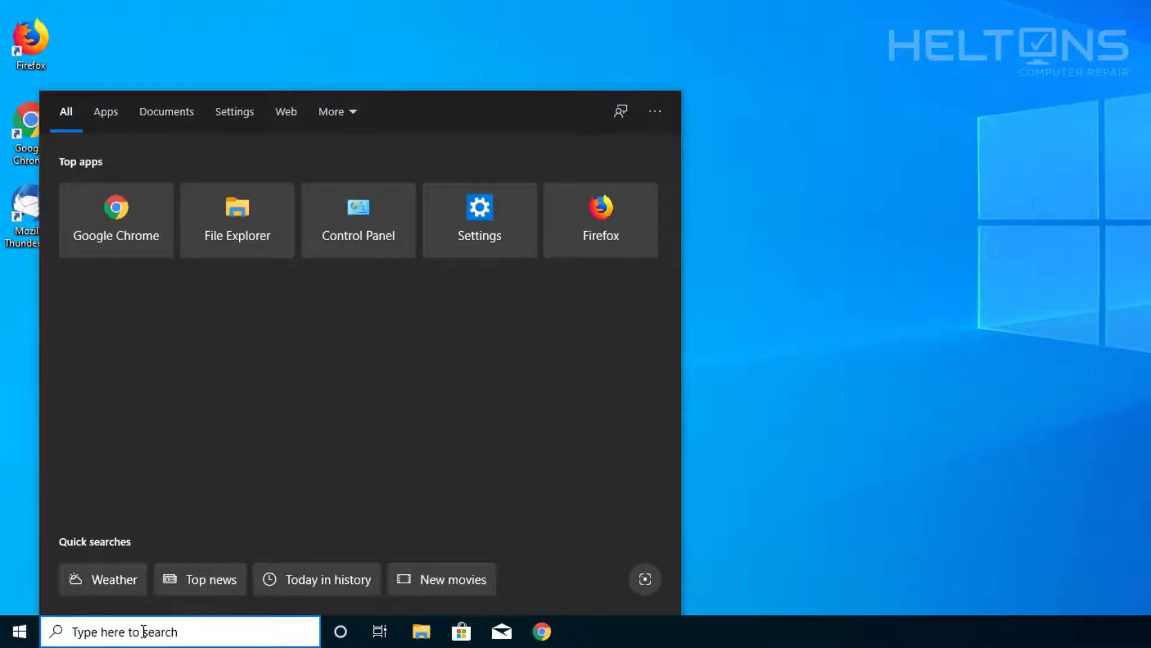
left_click(359, 221)
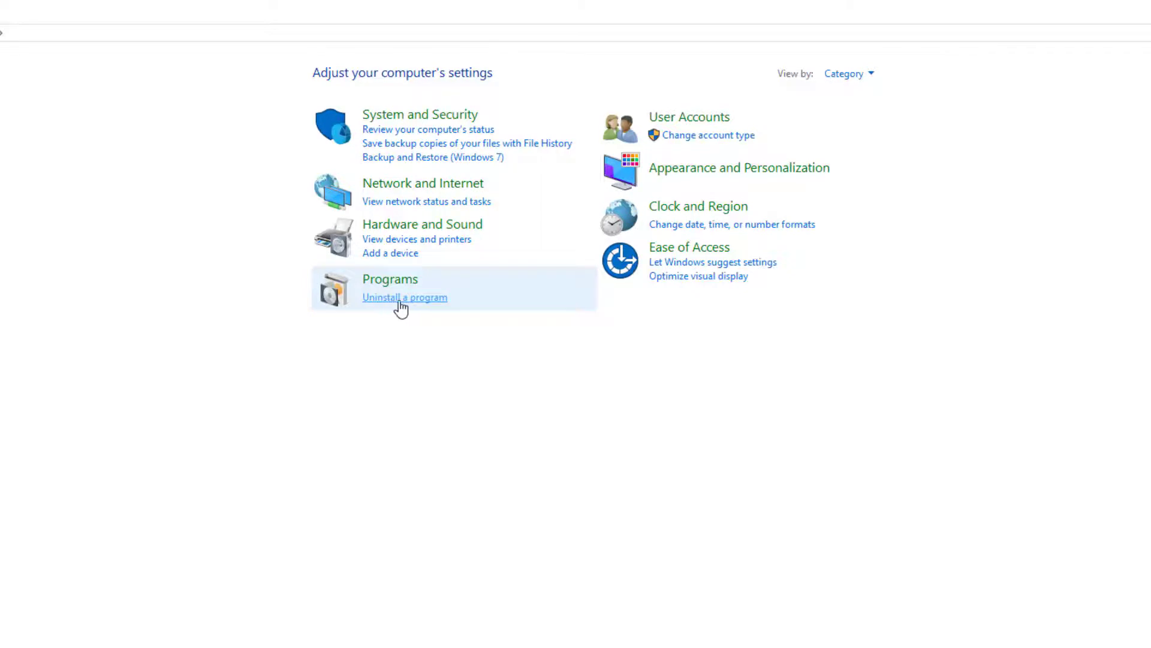
- Go to Programs > Uninstall a program and select Mozilla Thunderbird 68.5.0
left_click(390, 279)
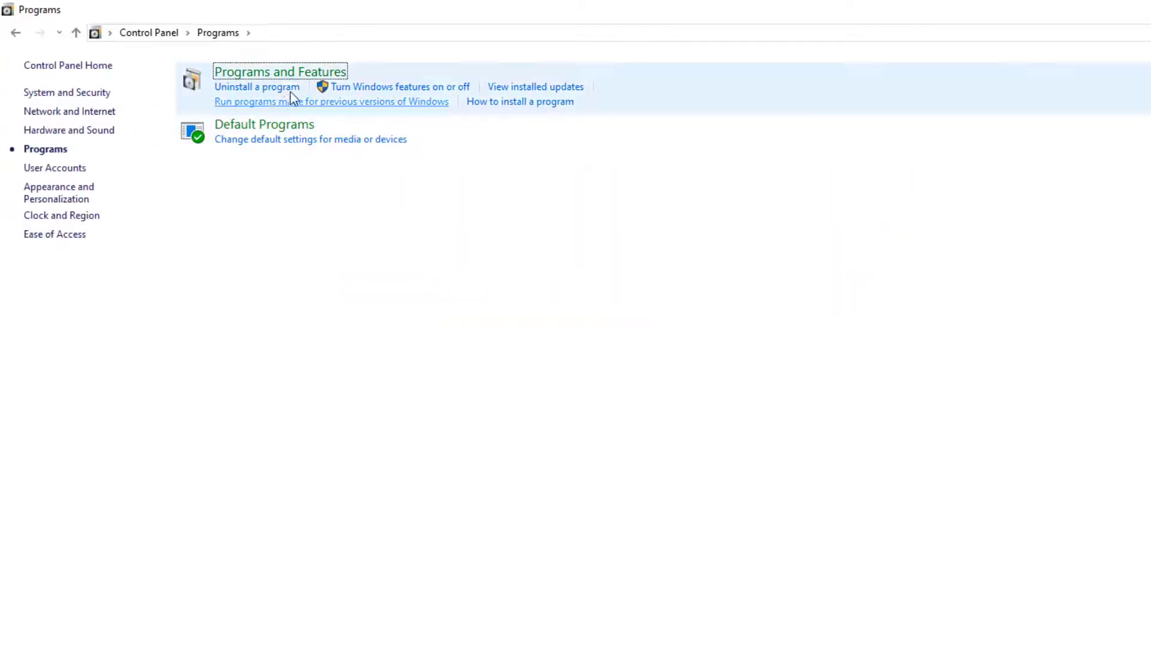
left_click(280, 71)
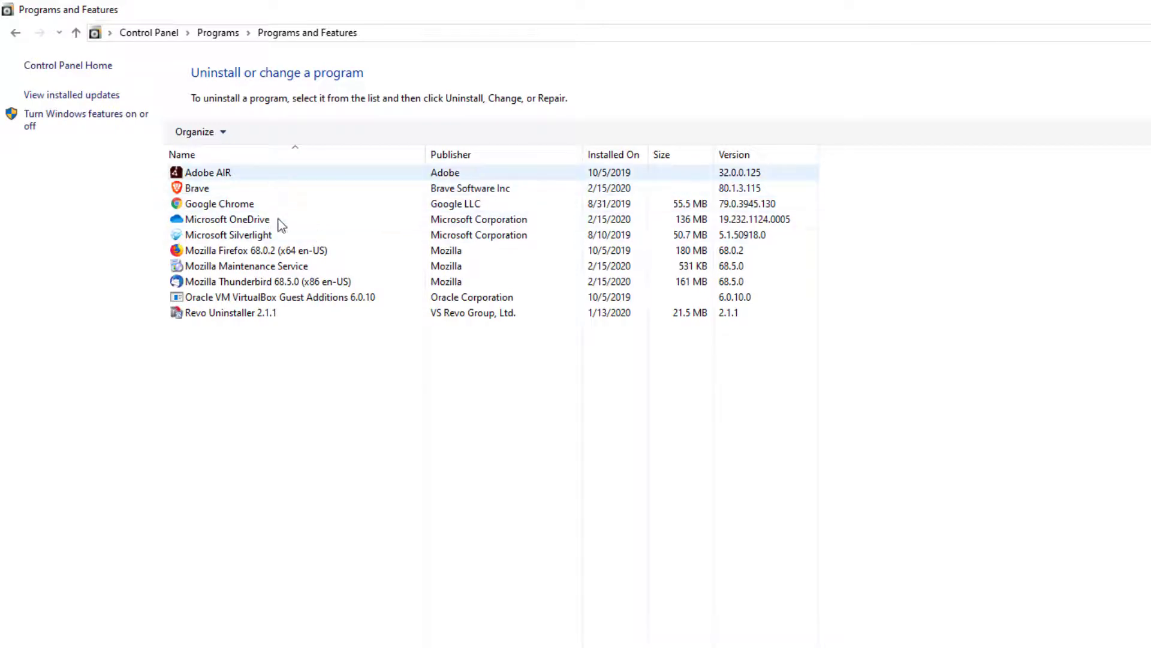
left_click(268, 281)
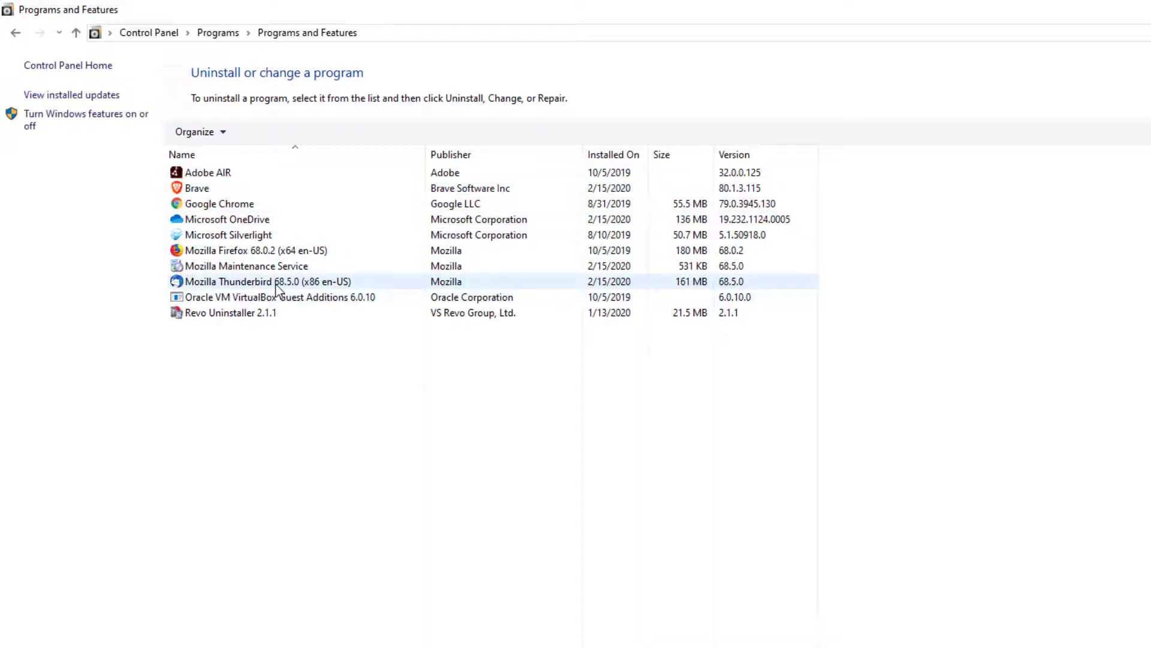
left_click(267, 282)
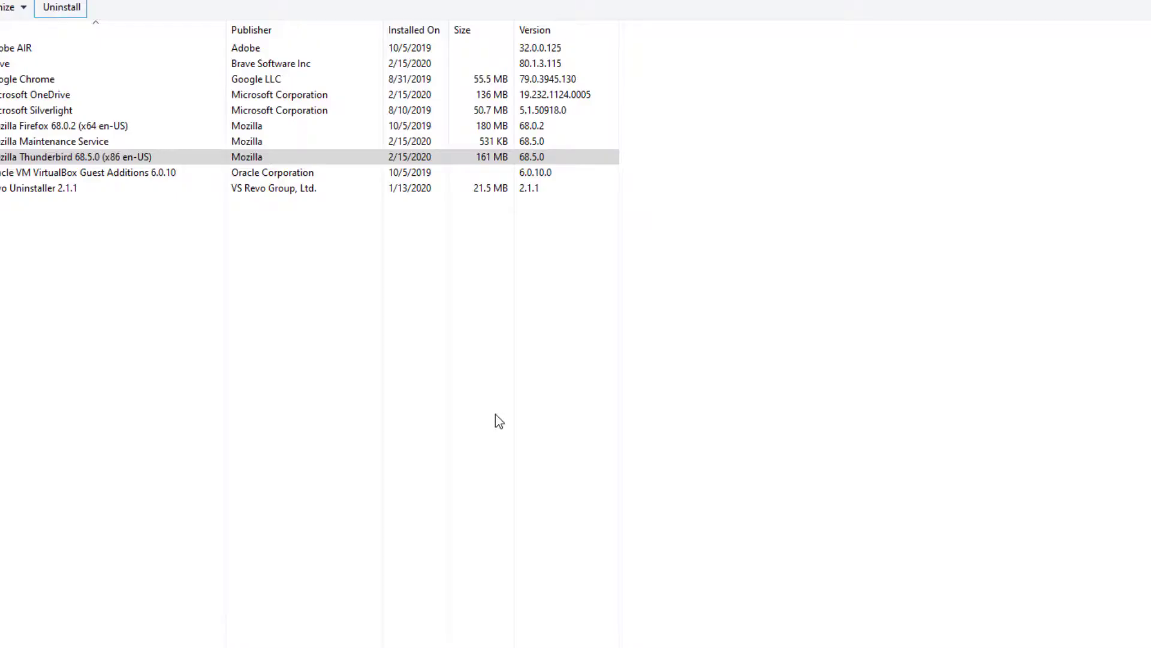
- Run the Thunderbird uninstaller to completion, removing it from its install folder
left_click(61, 7)
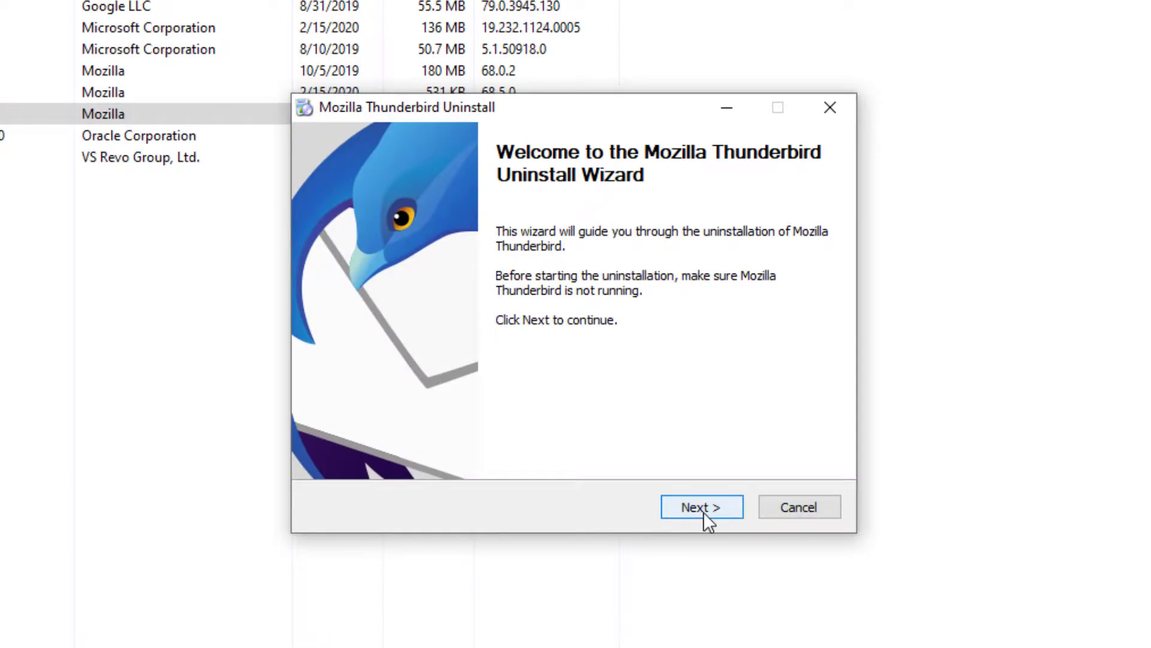
left_click(700, 506)
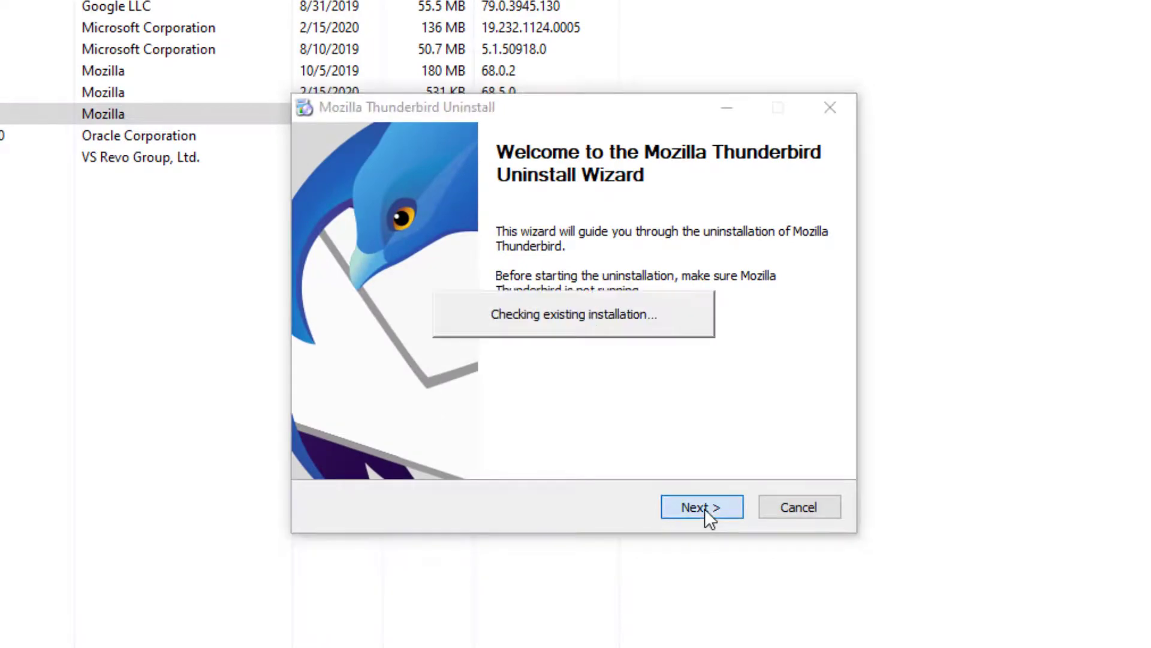
left_click(700, 506)
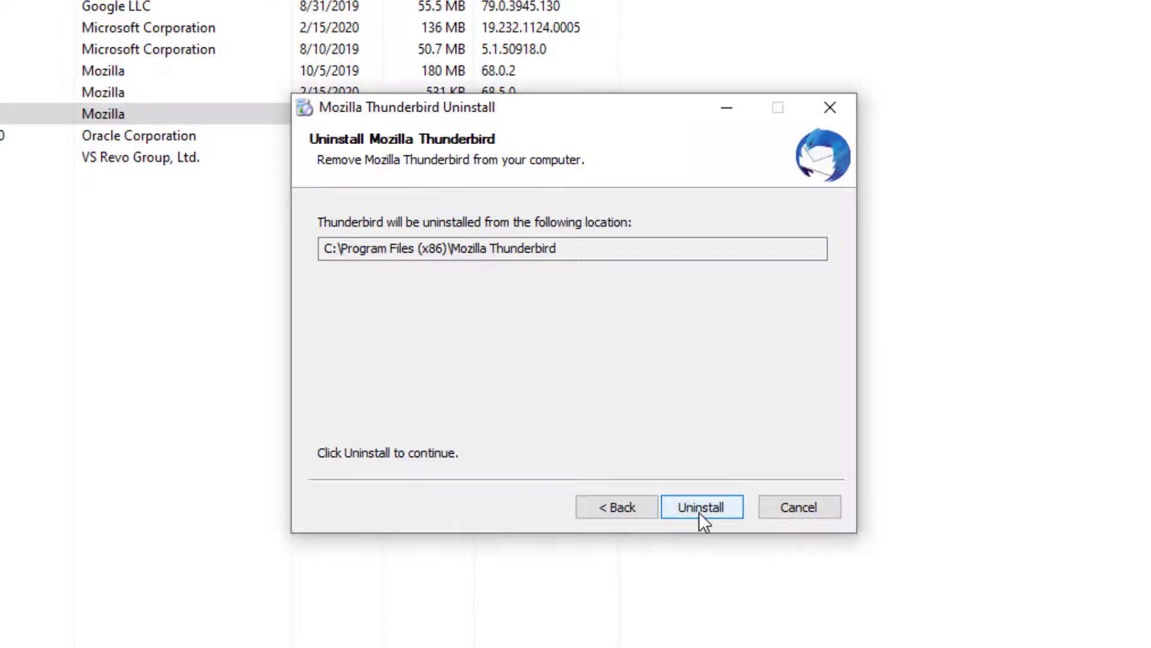
left_click(700, 507)
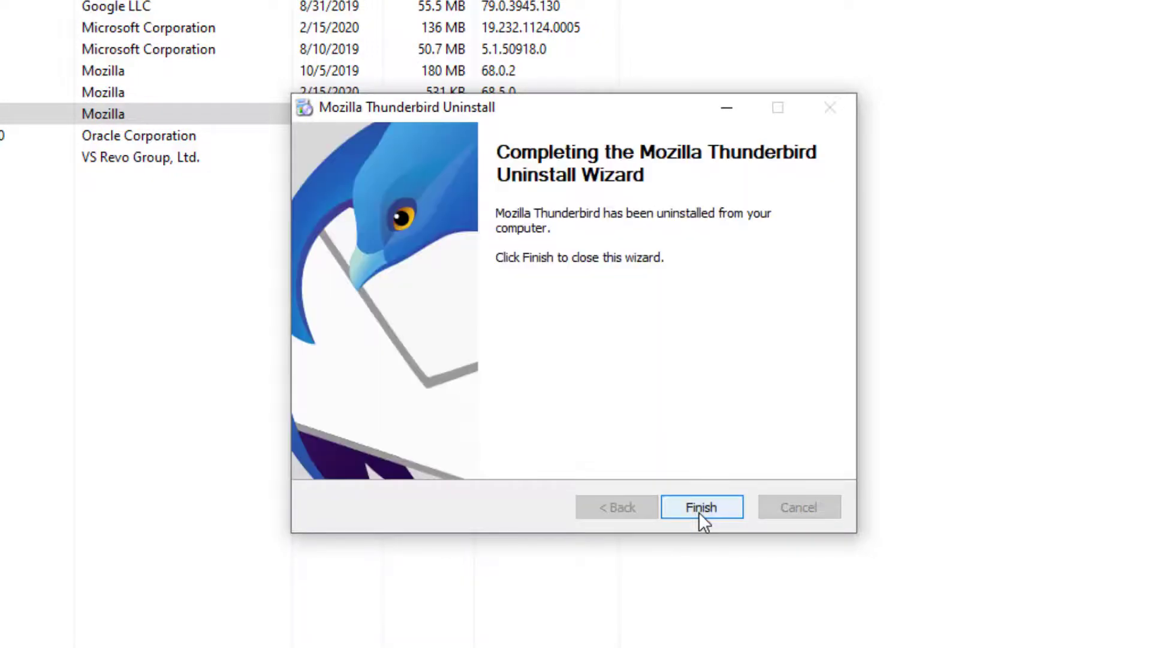
left_click(700, 507)
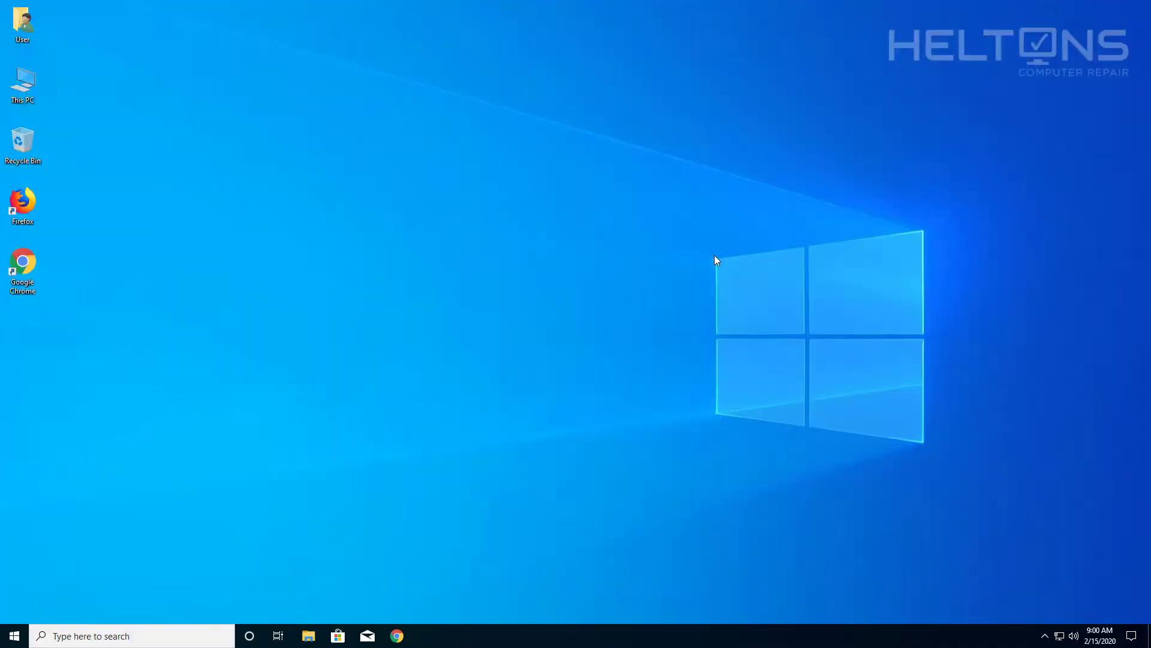
mouse_move(494, 287)
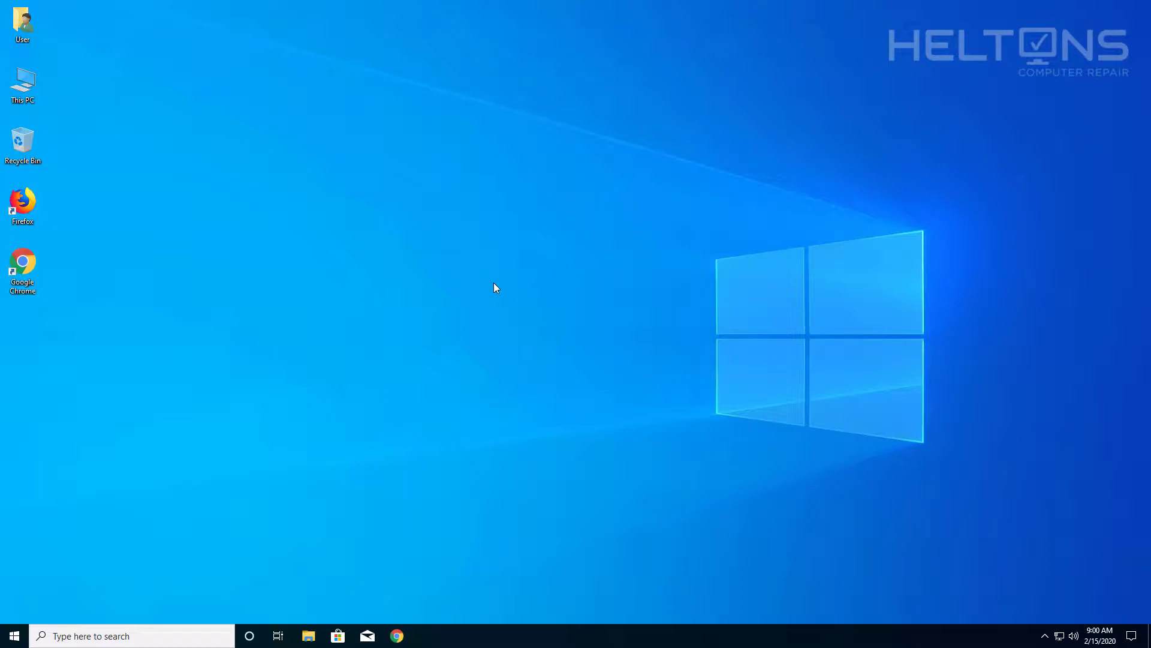